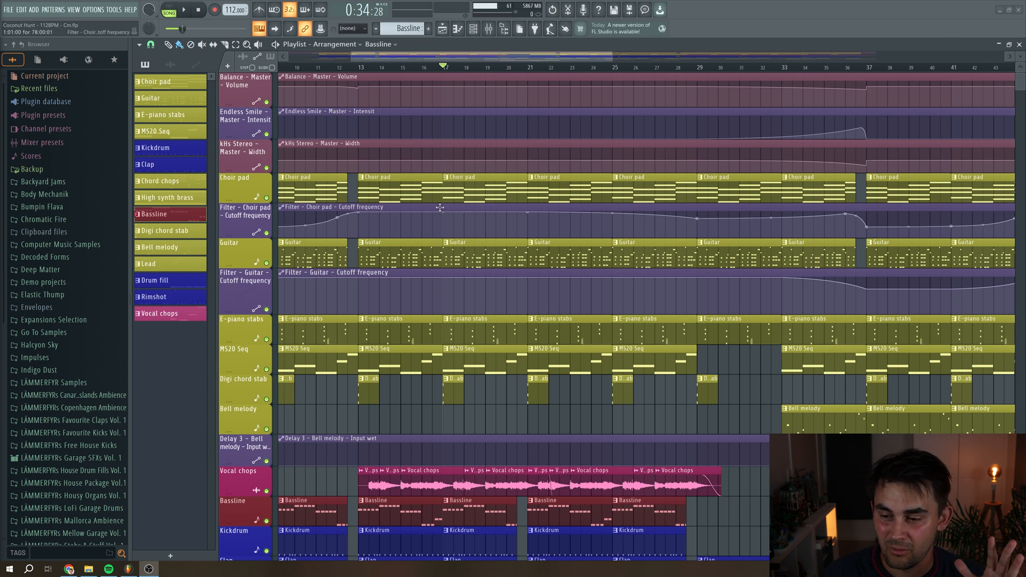
Scroll through the playlist tracks around the bars 17–21 selection
scroll("down", 3)
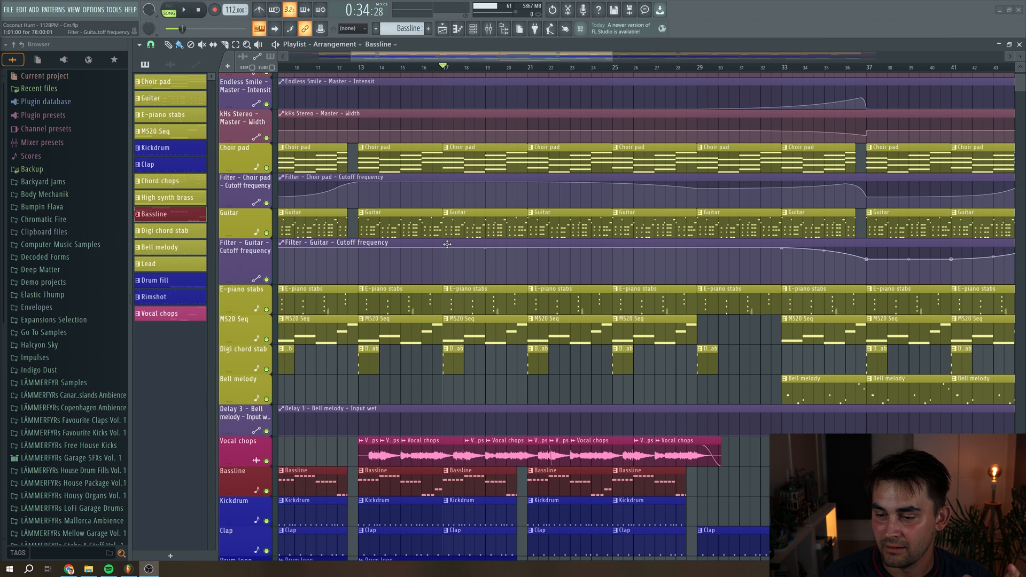
scroll("down", 3)
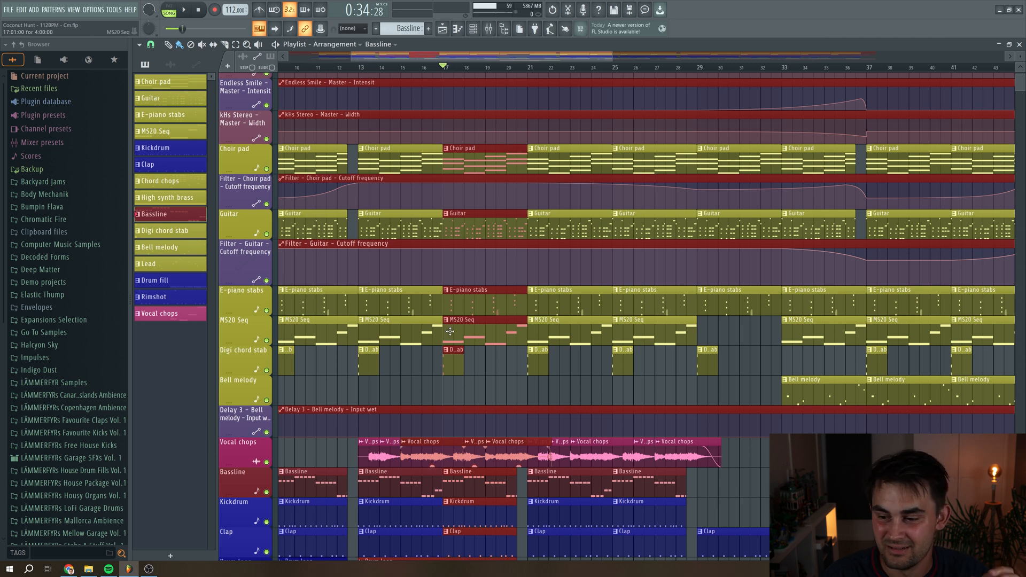
scroll("down", 3)
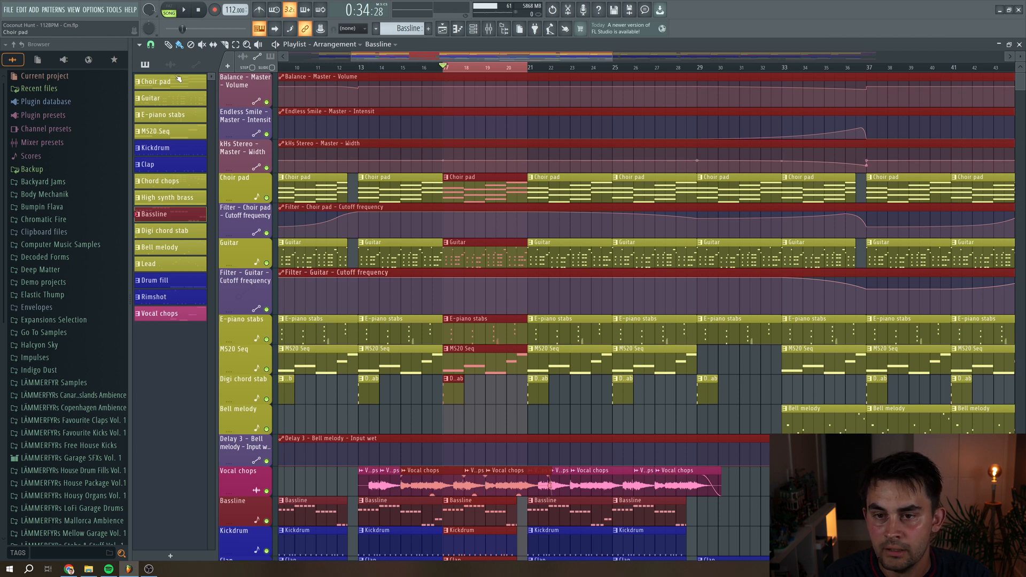
Insert empty space over the selected bars 17–21 via Playlist options > Edit (Ctrl+Insert)
left_click(218, 66)
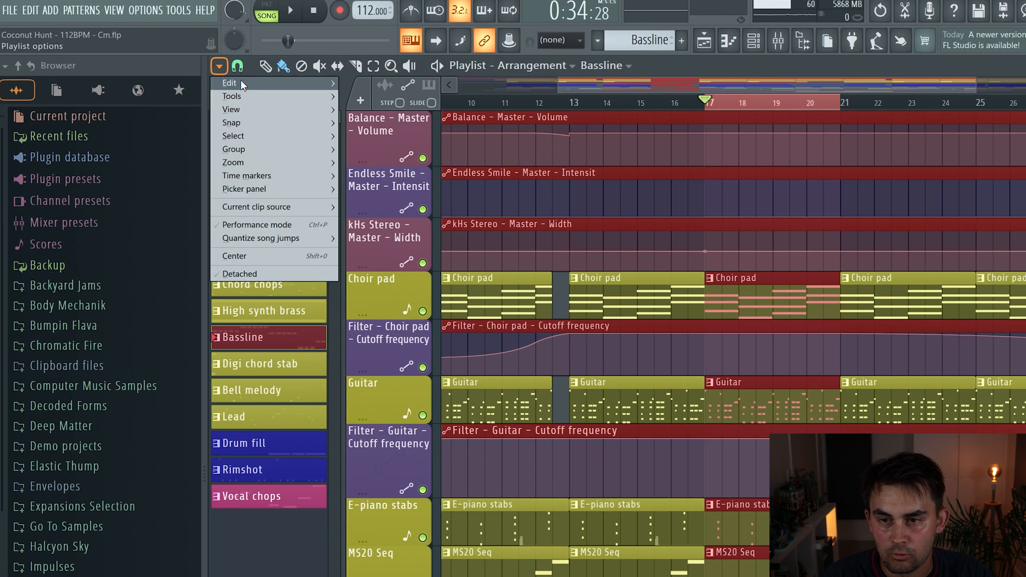
left_click(244, 83)
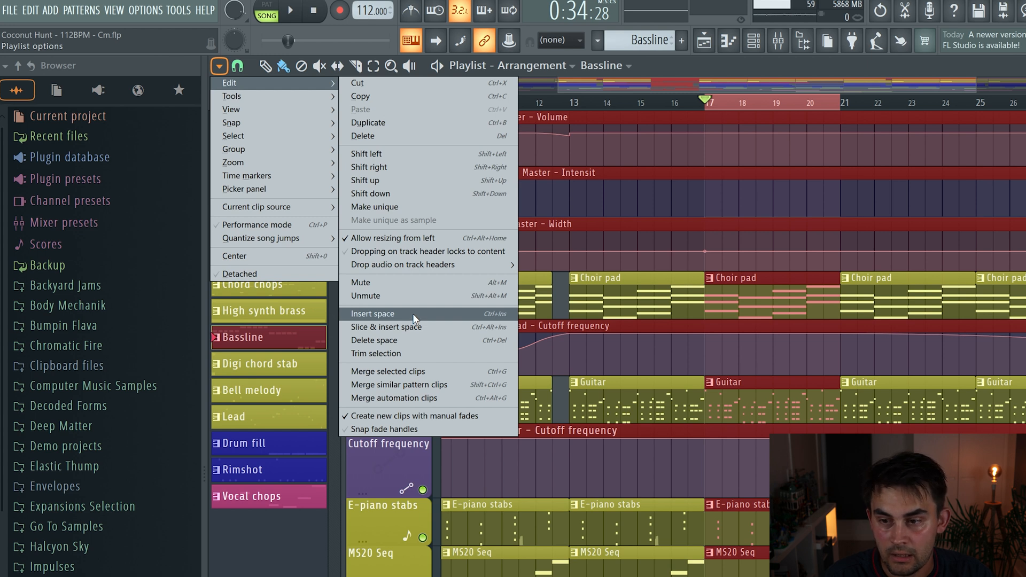
key("ctrl+insert")
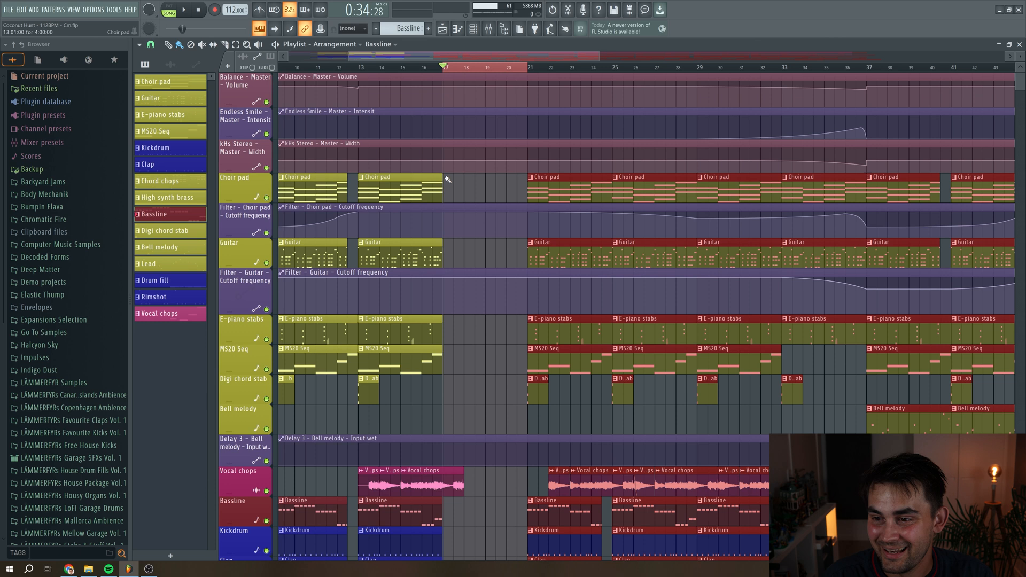
Scroll across the arrangement to inspect clips after undoing the inserted gap
scroll("right", 3)
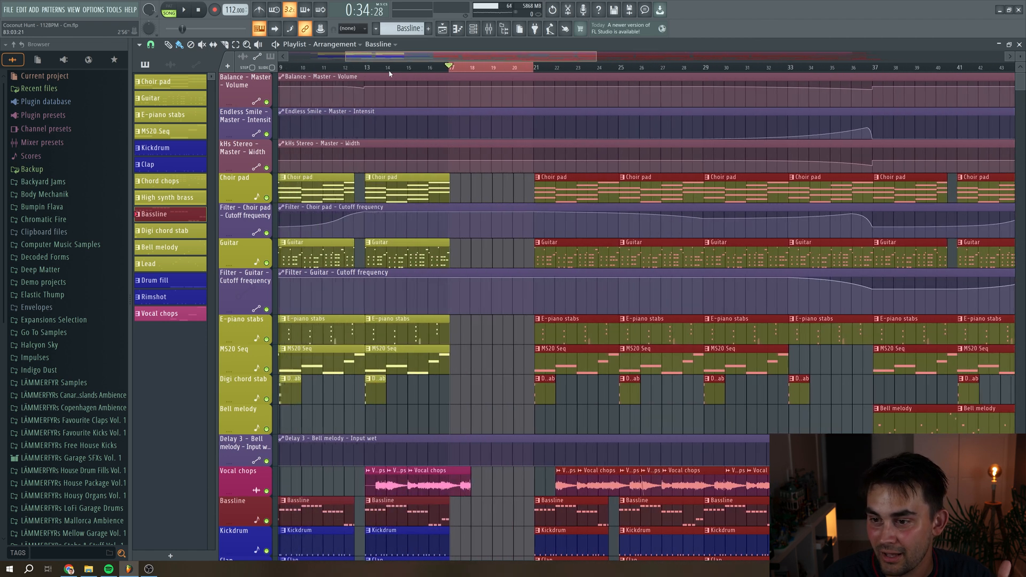
scroll("down", 3)
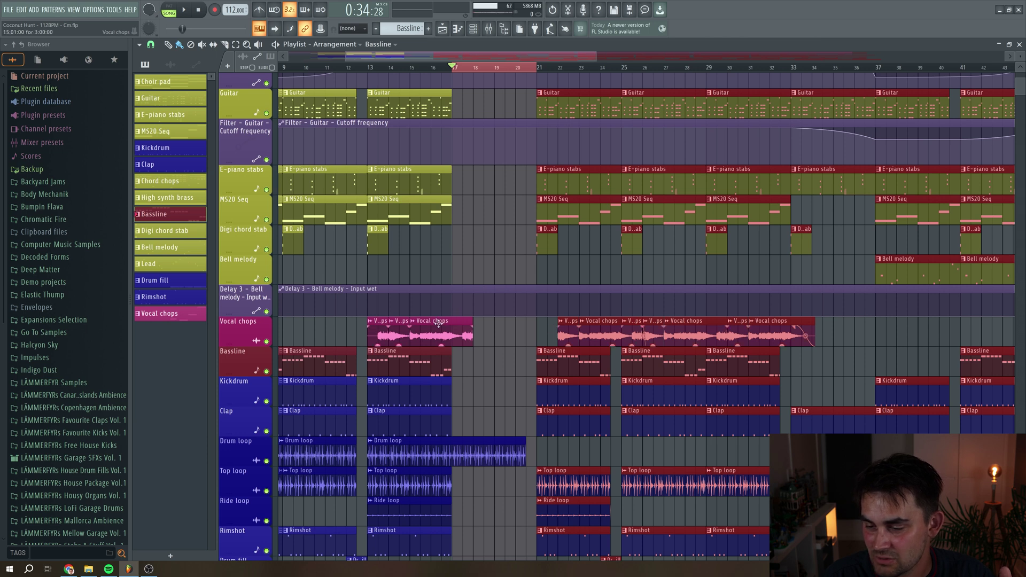
scroll("down", 3)
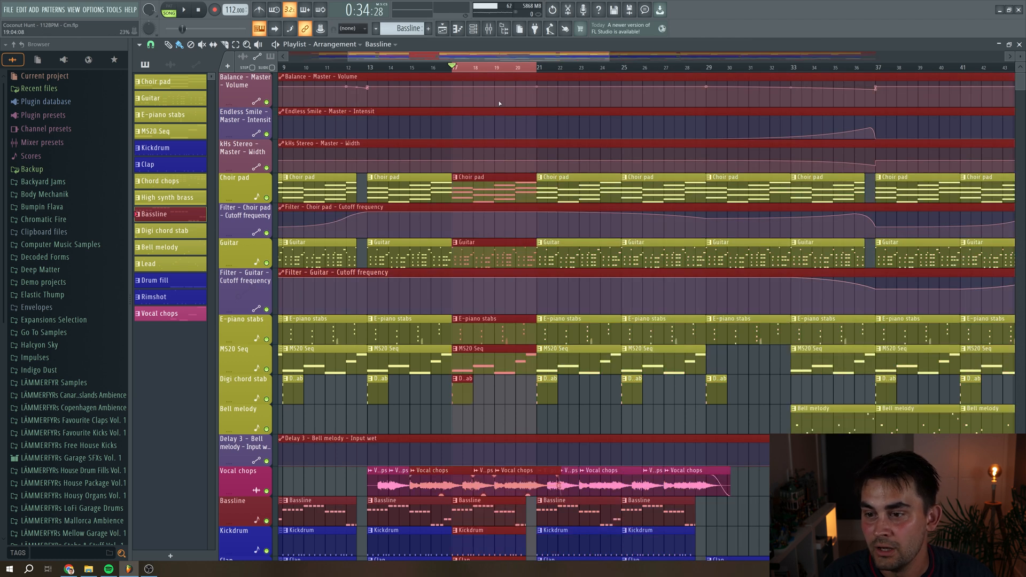
Slice all clips at bar 17 and insert four bars of empty space (Slice & insert space)
left_click(219, 65)
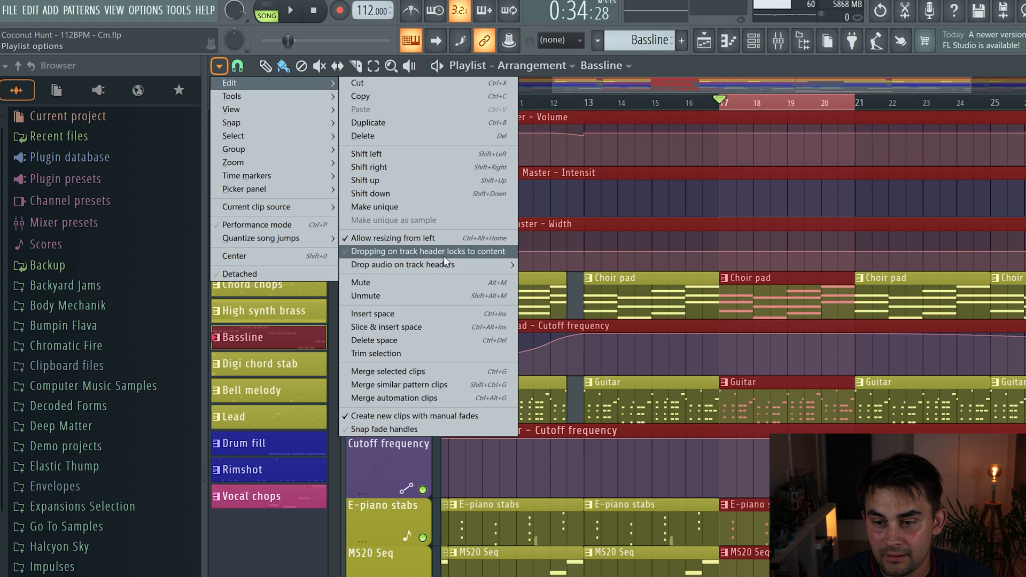
mouse_move(427, 327)
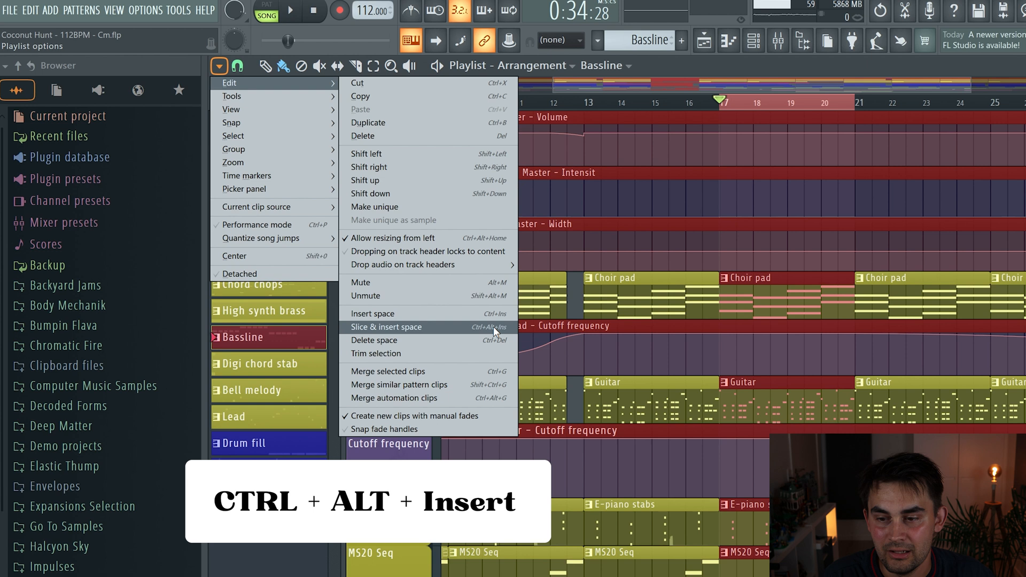
left_click(385, 327)
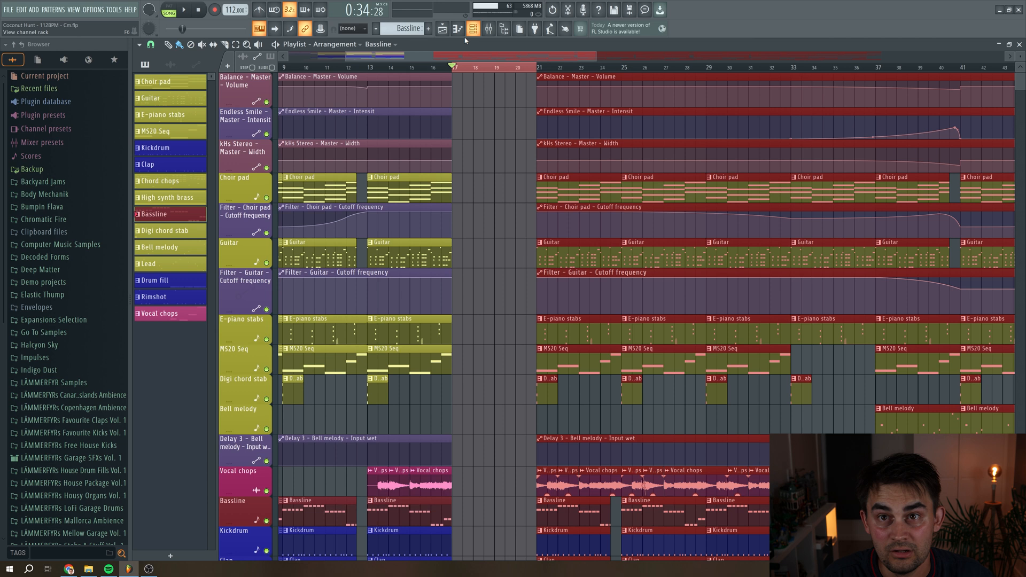
scroll("down", 3)
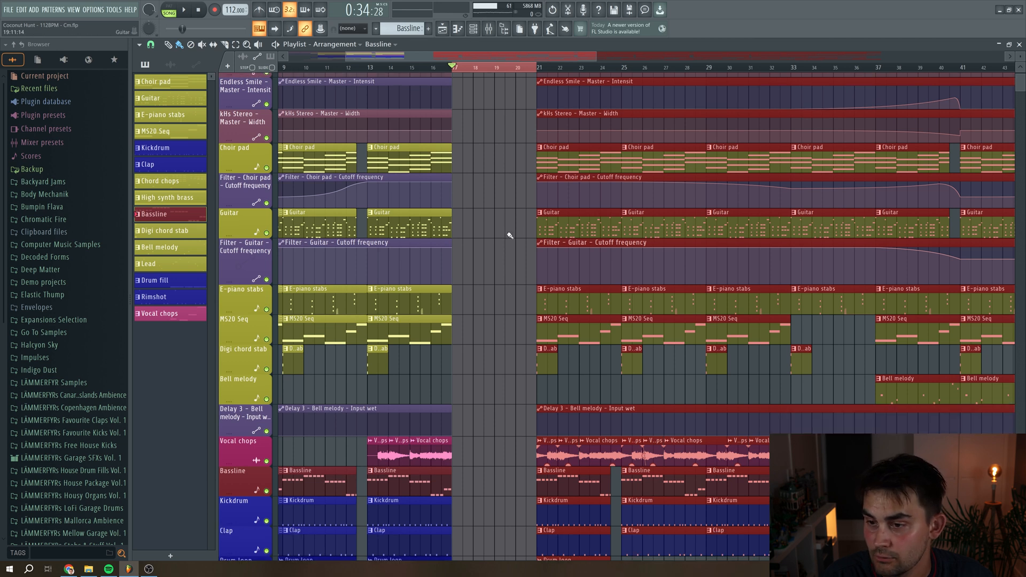
scroll("down", 3)
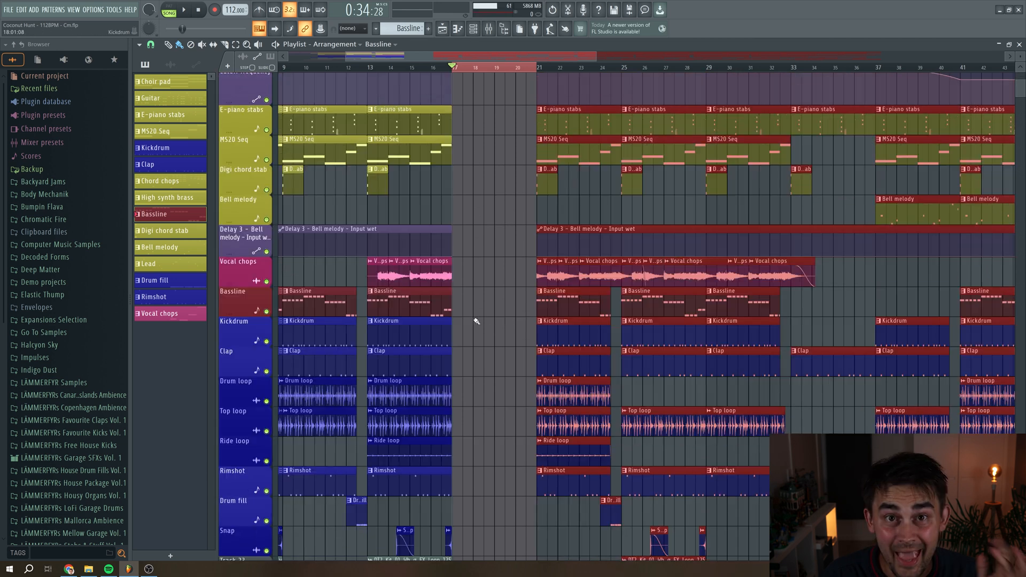